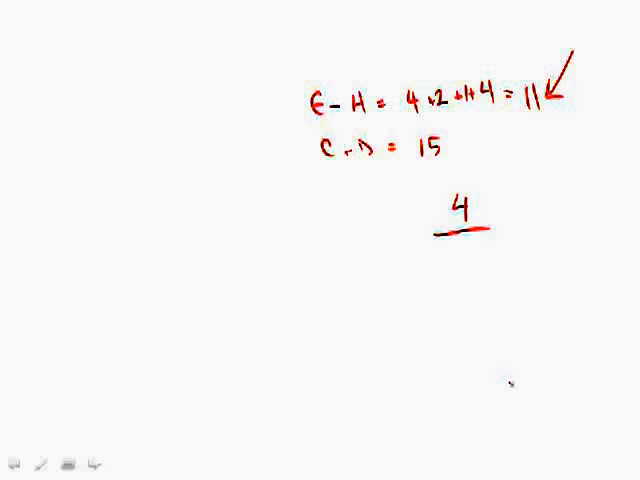
{"action": "type", "text": "11"}
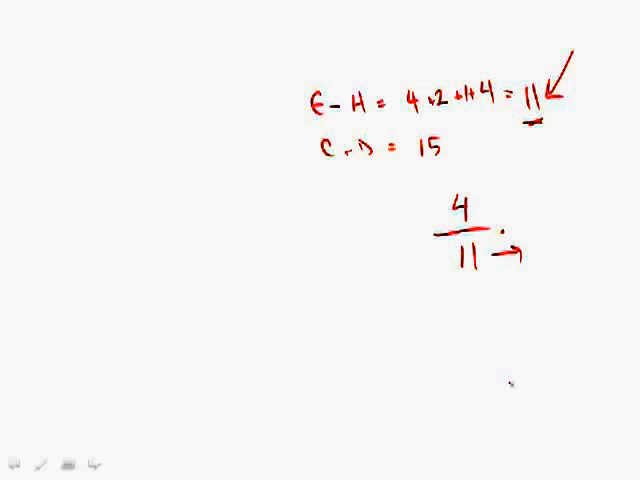
{"action": "type", "text": "9"}
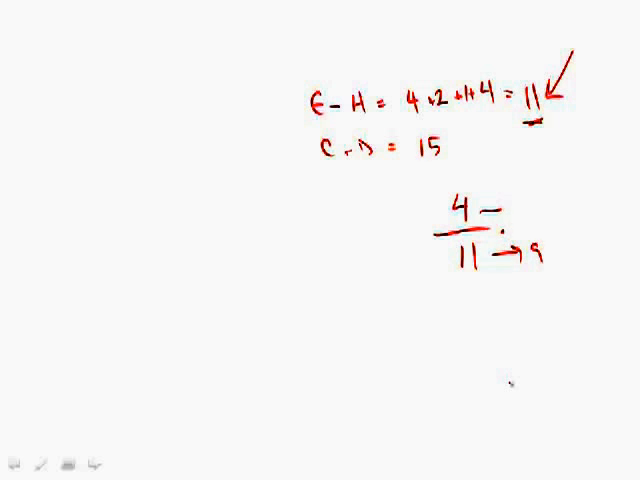
{"action": "type", "text": "→9=36%"}
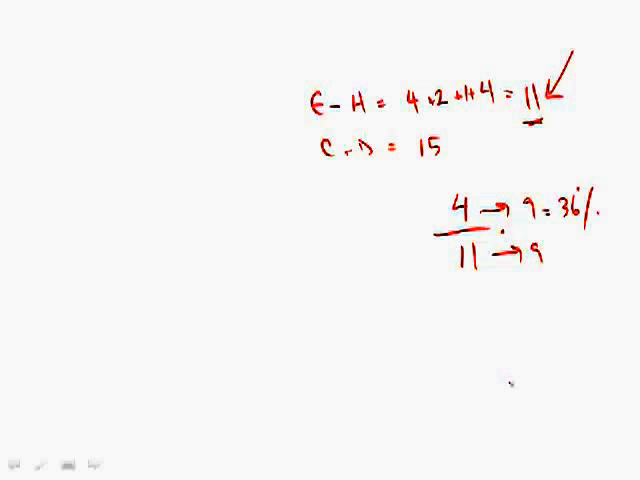
{"action": "type", "text": "A"}
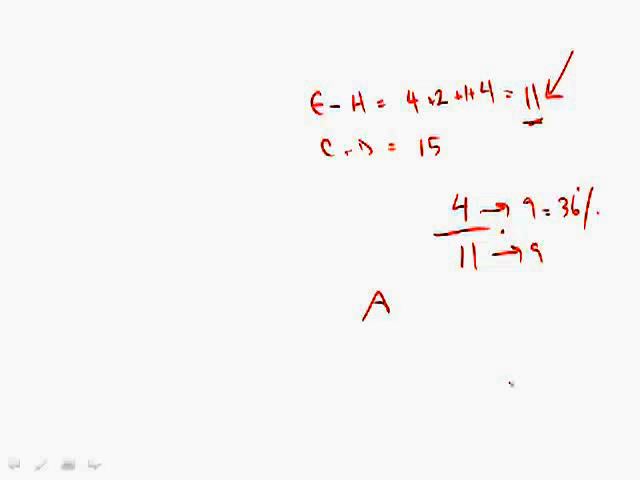